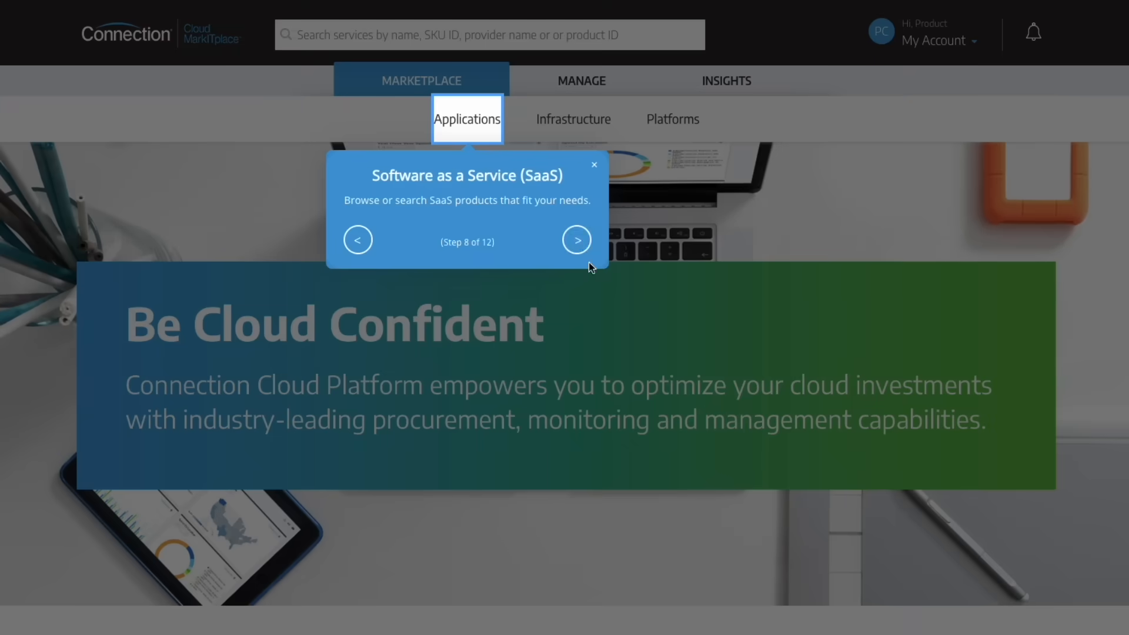
- Search 'Microsoft 365' and pick the first International Calling Plan listing
left_click(576, 240)
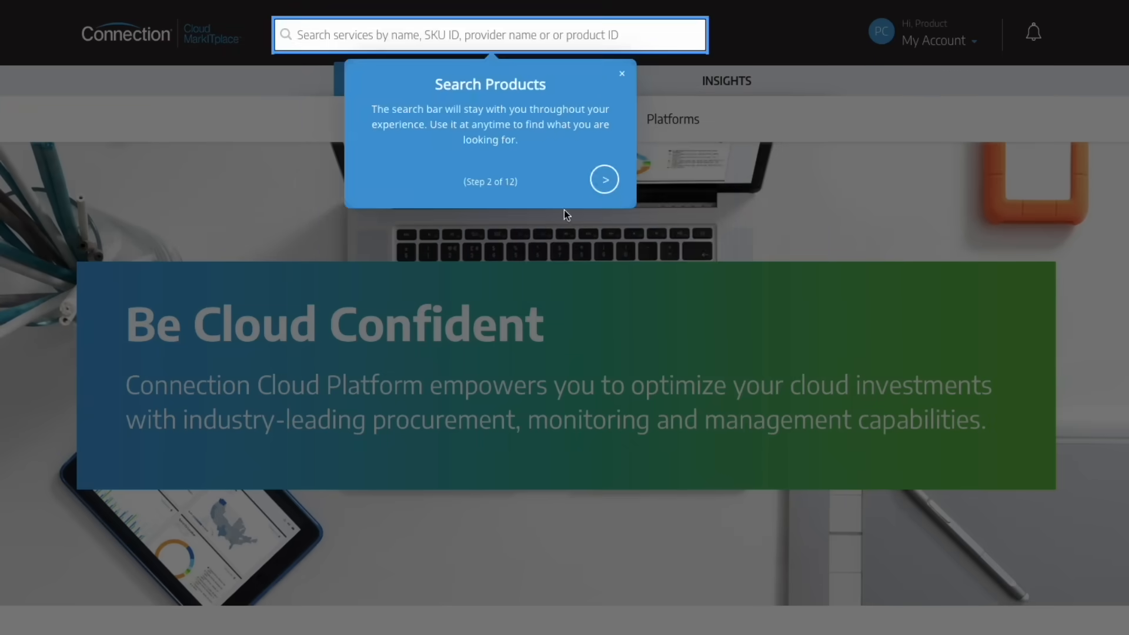
type("Microsoft 365")
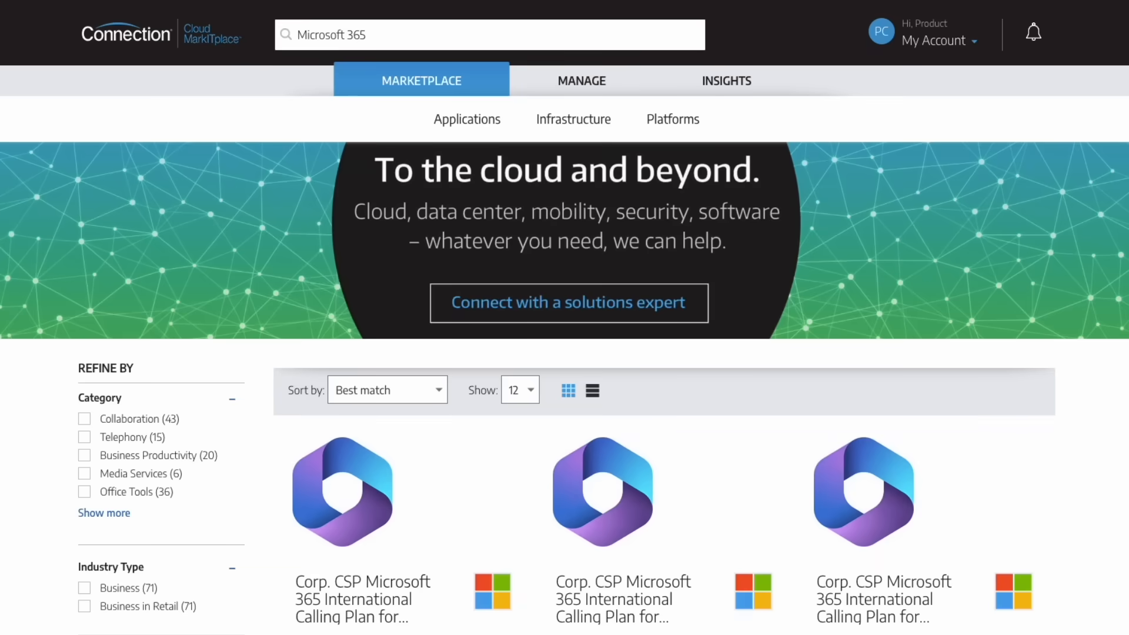
scroll("down", 3)
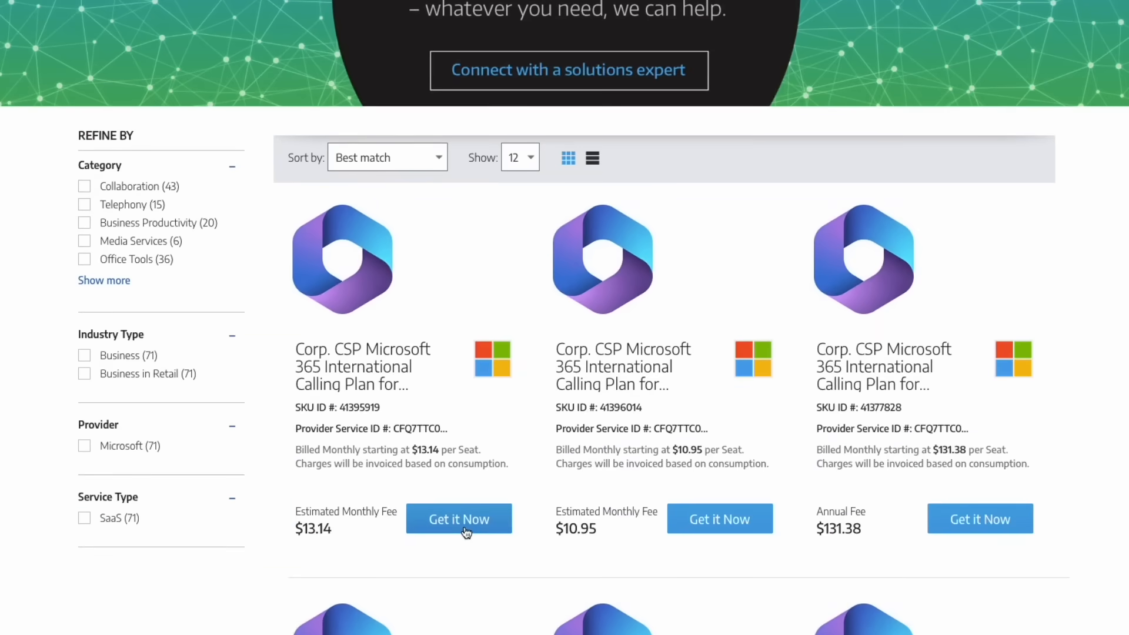
left_click(457, 518)
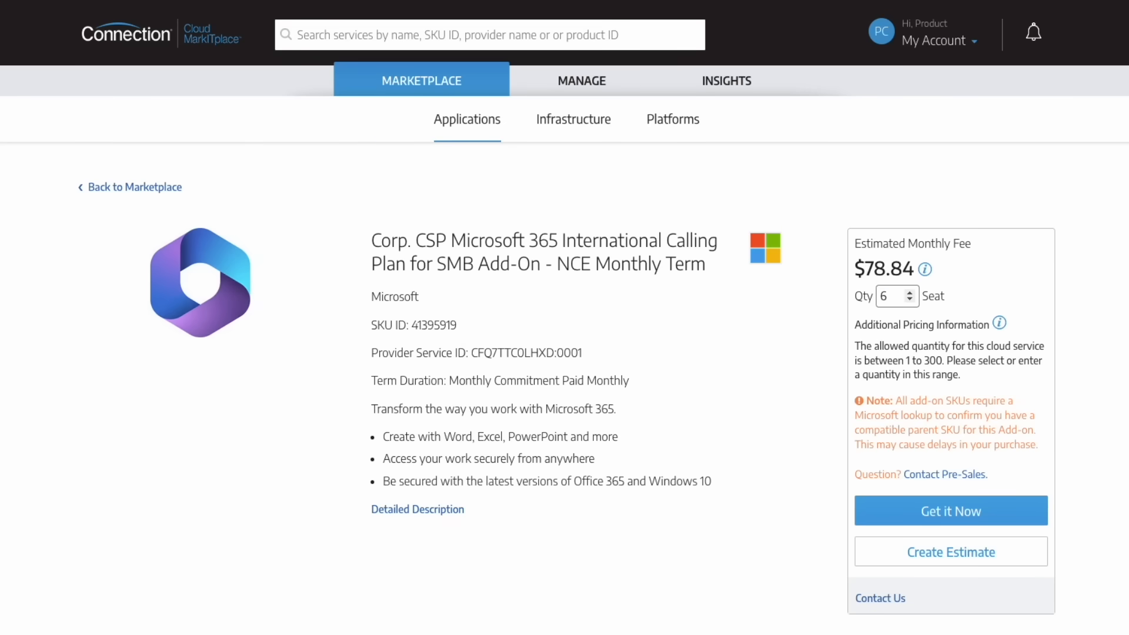
- Begin purchasing 6 seats of the calling plan add-on, continuing despite possible delays
left_click(951, 510)
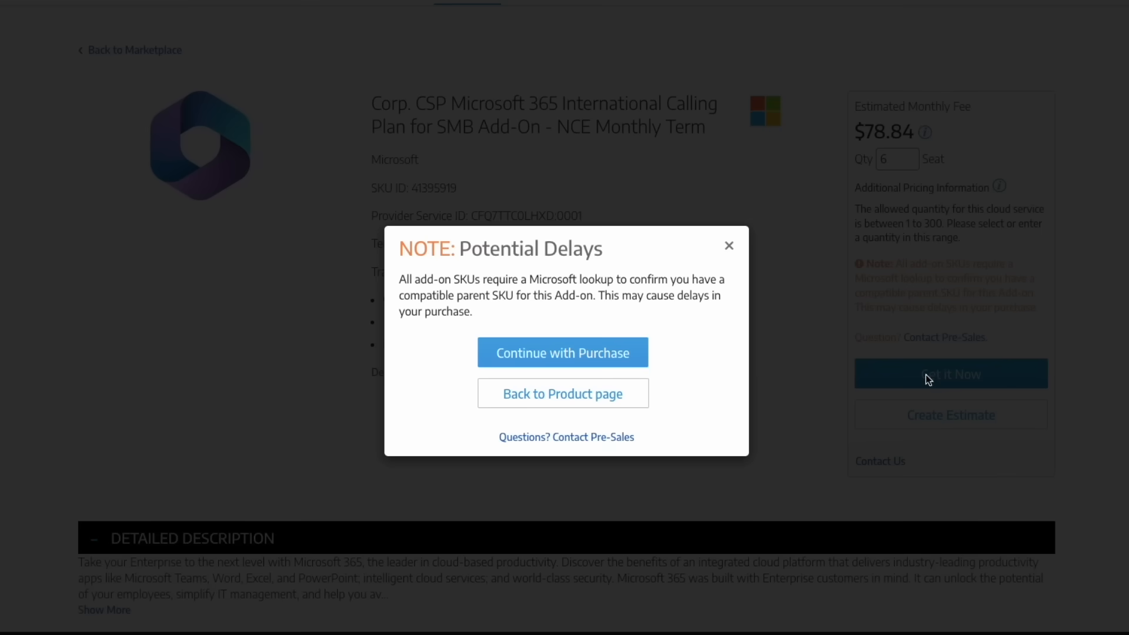
left_click(562, 352)
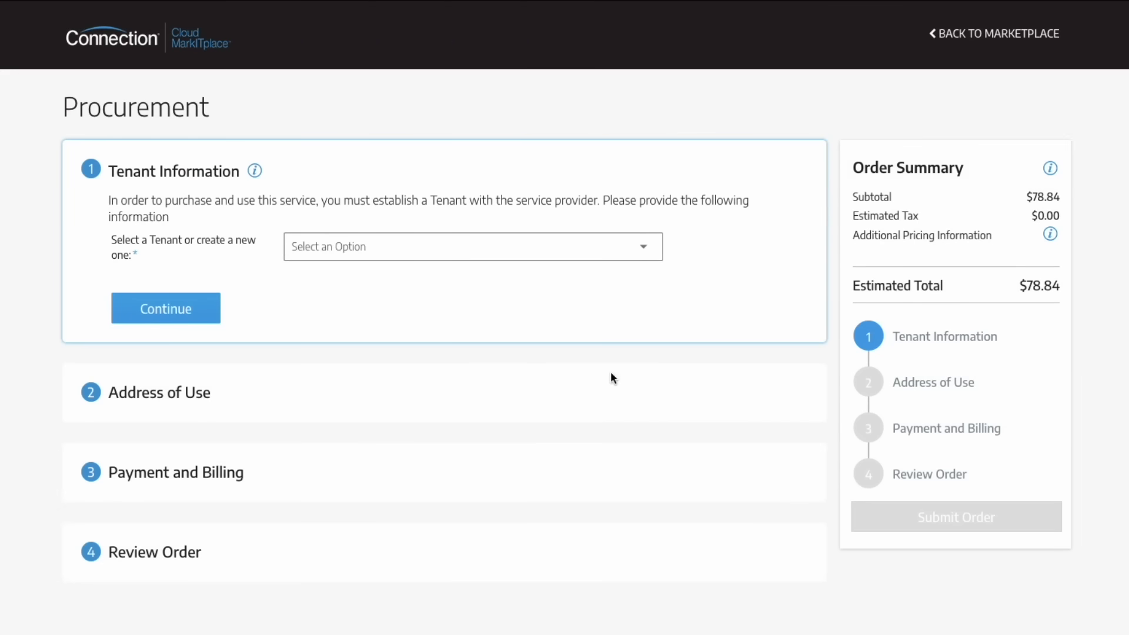
- Assign the order to tenant MicrosoftPilotTest4 and accept the address of use
left_click(472, 246)
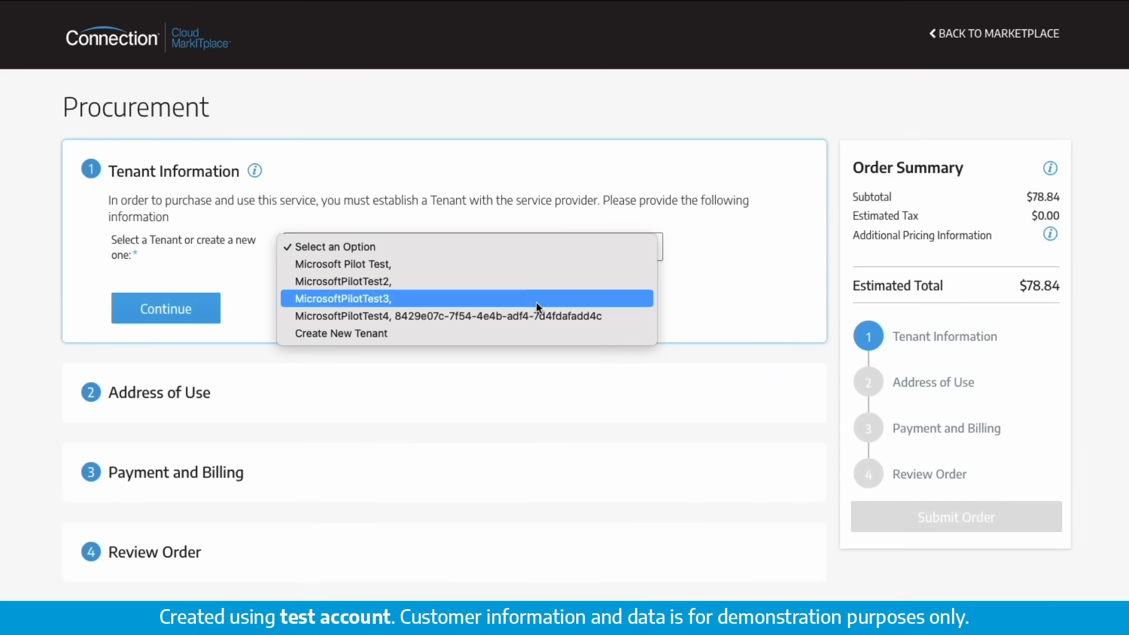
left_click(448, 317)
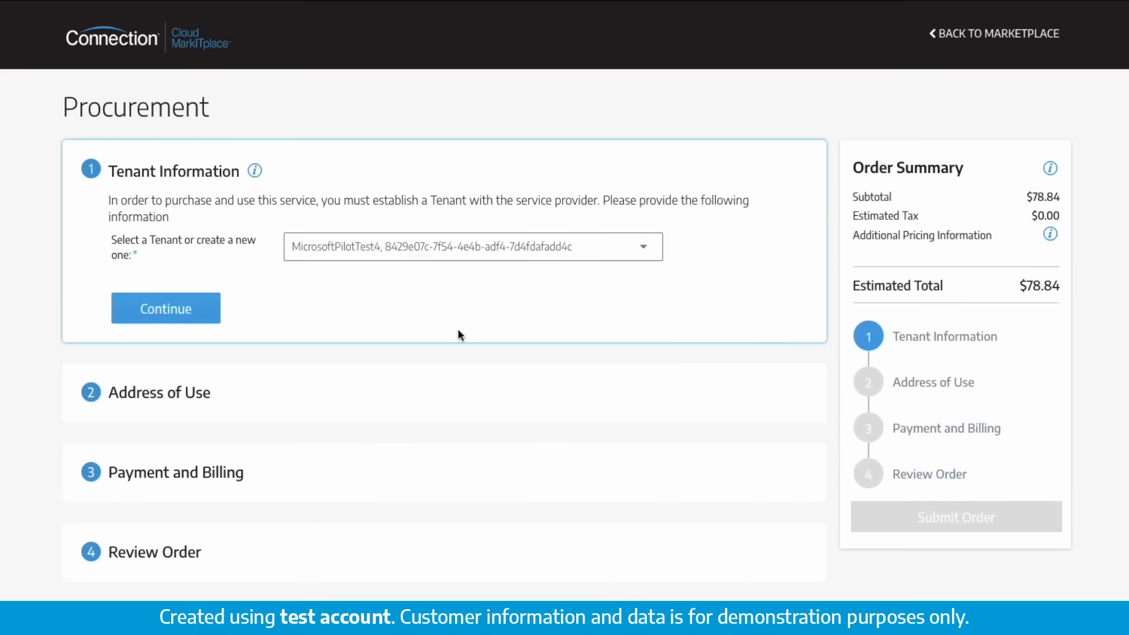
left_click(164, 308)
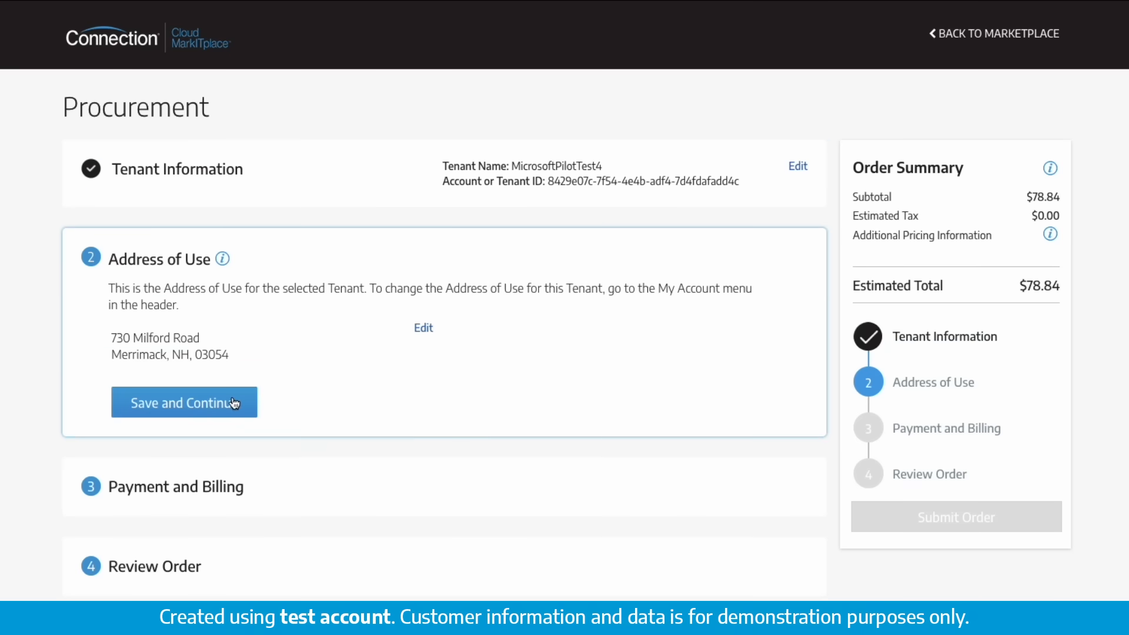
left_click(185, 402)
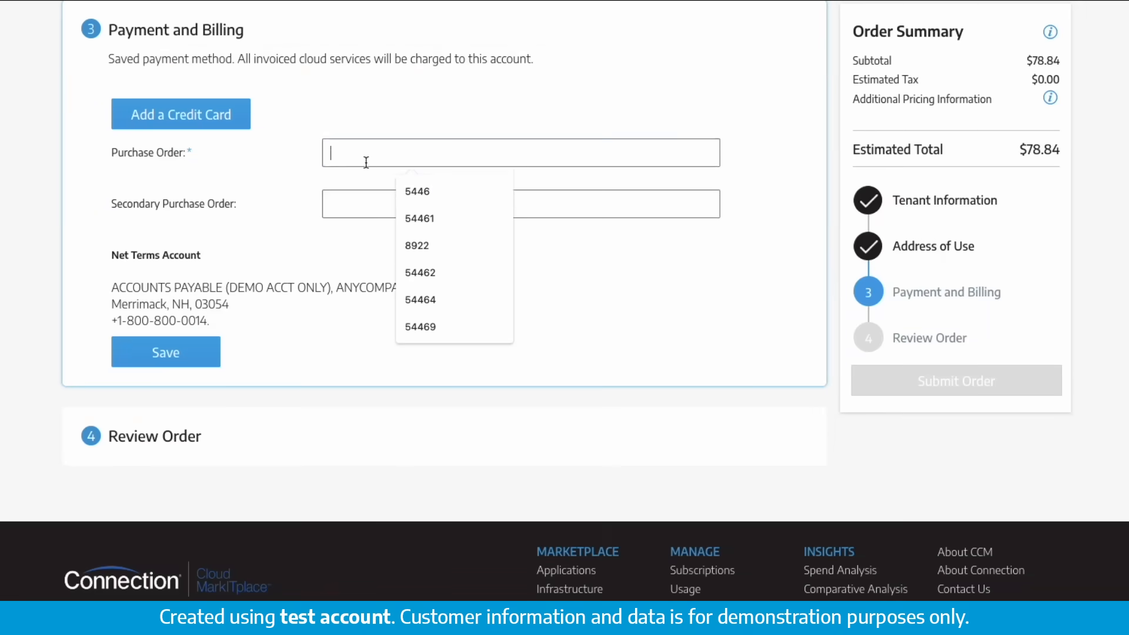
left_click(417, 192)
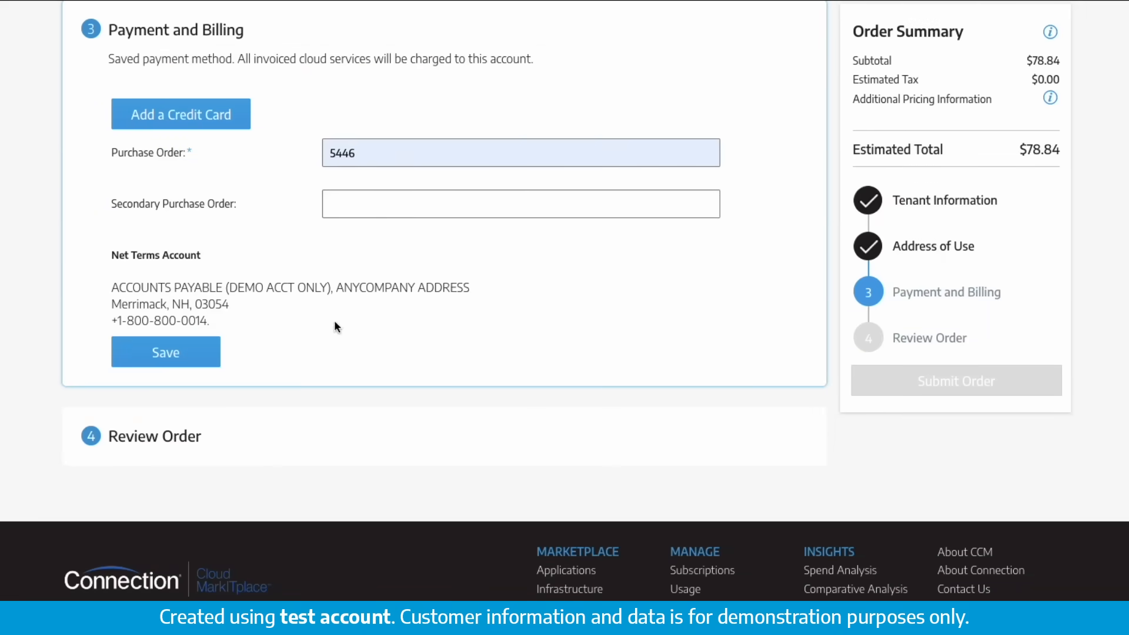
left_click(164, 352)
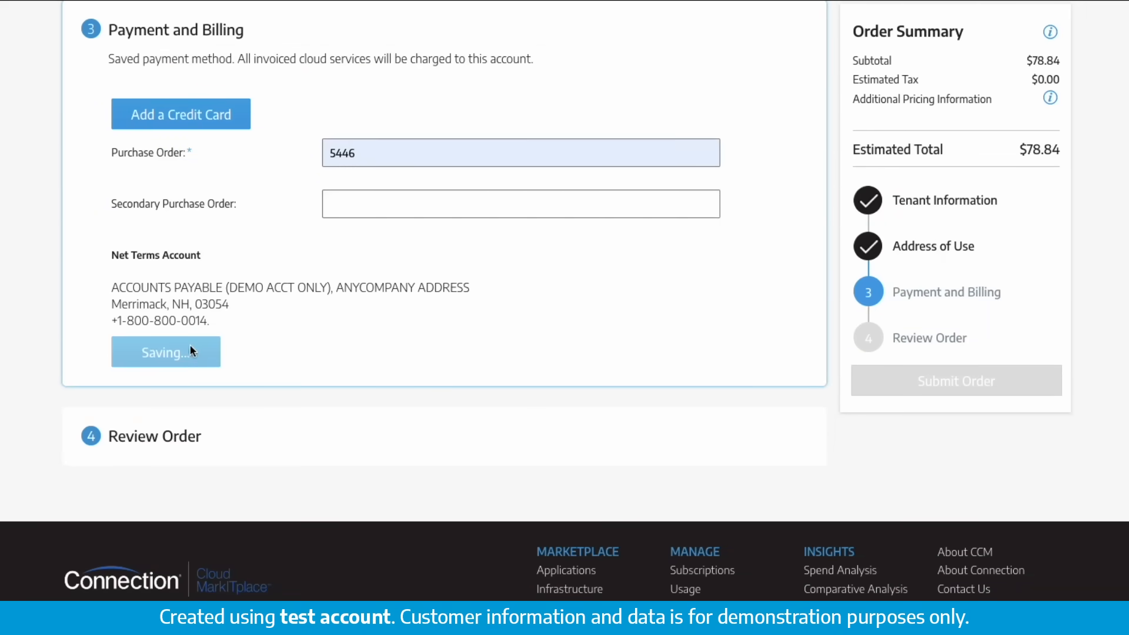
left_click(165, 351)
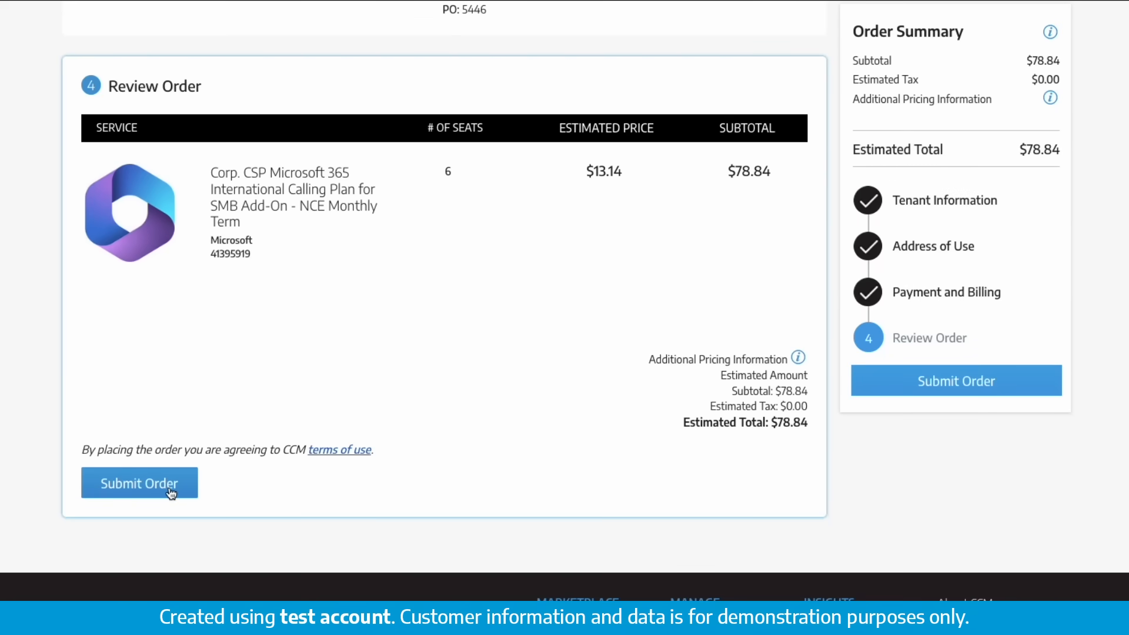
left_click(139, 482)
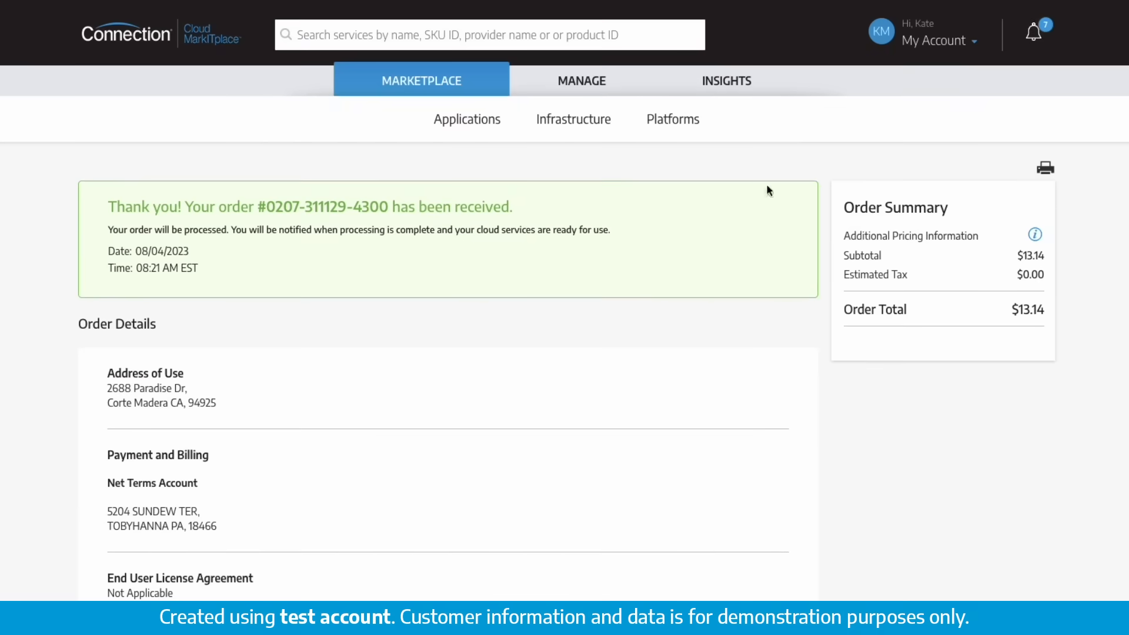
- Show the Subscriptions list filtered to active Microsoft subscriptions like Visio Plan 1
left_click(1034, 32)
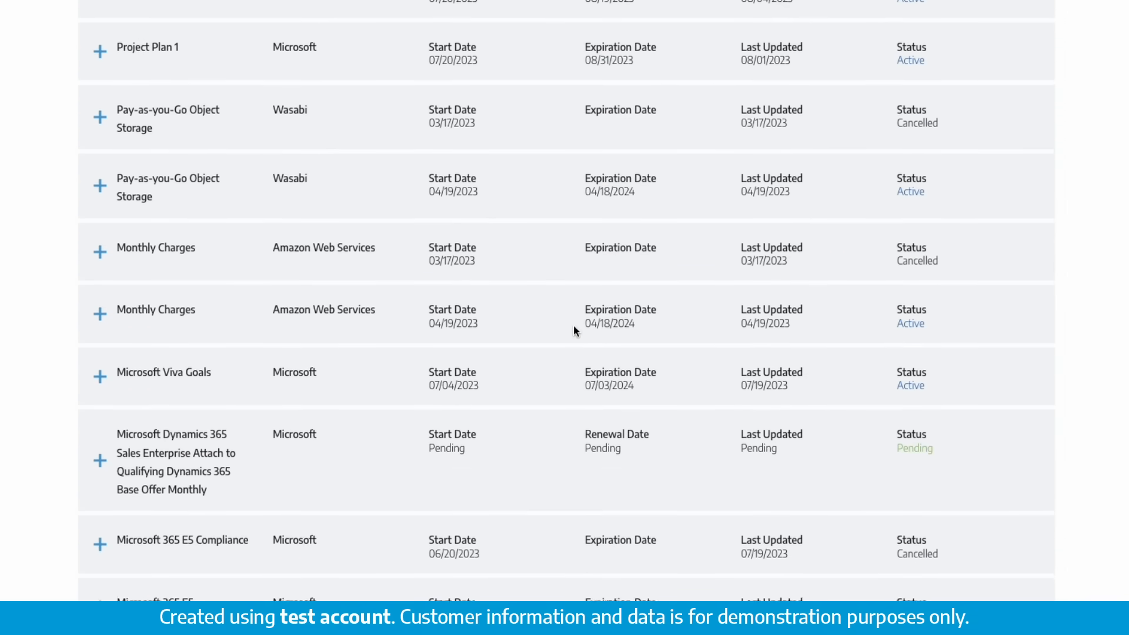
scroll("down", 3)
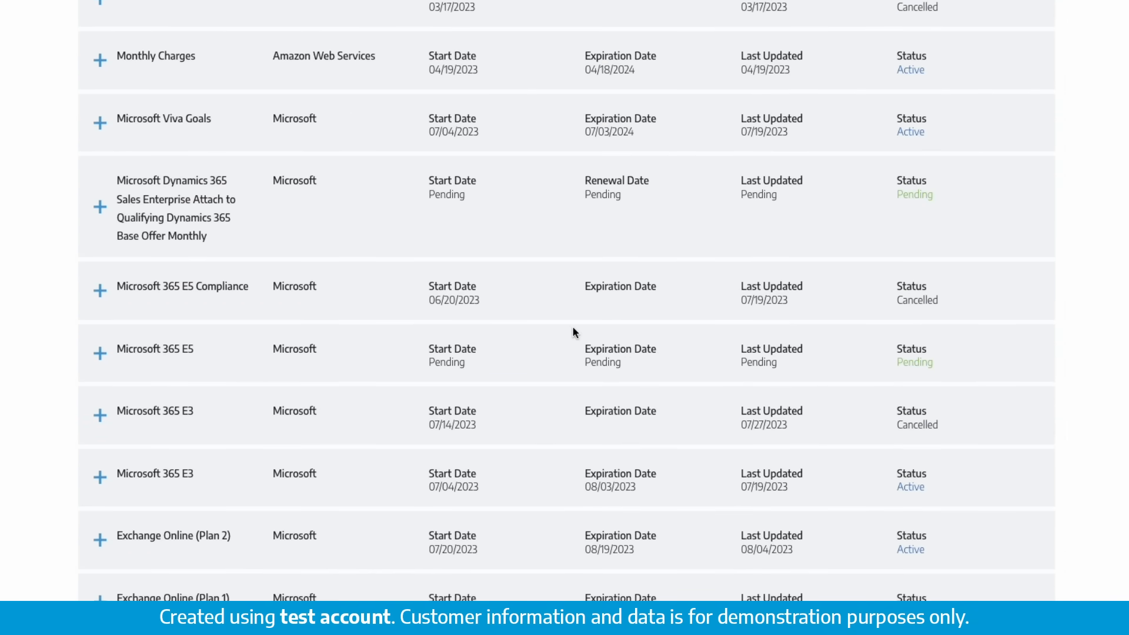
left_click(143, 235)
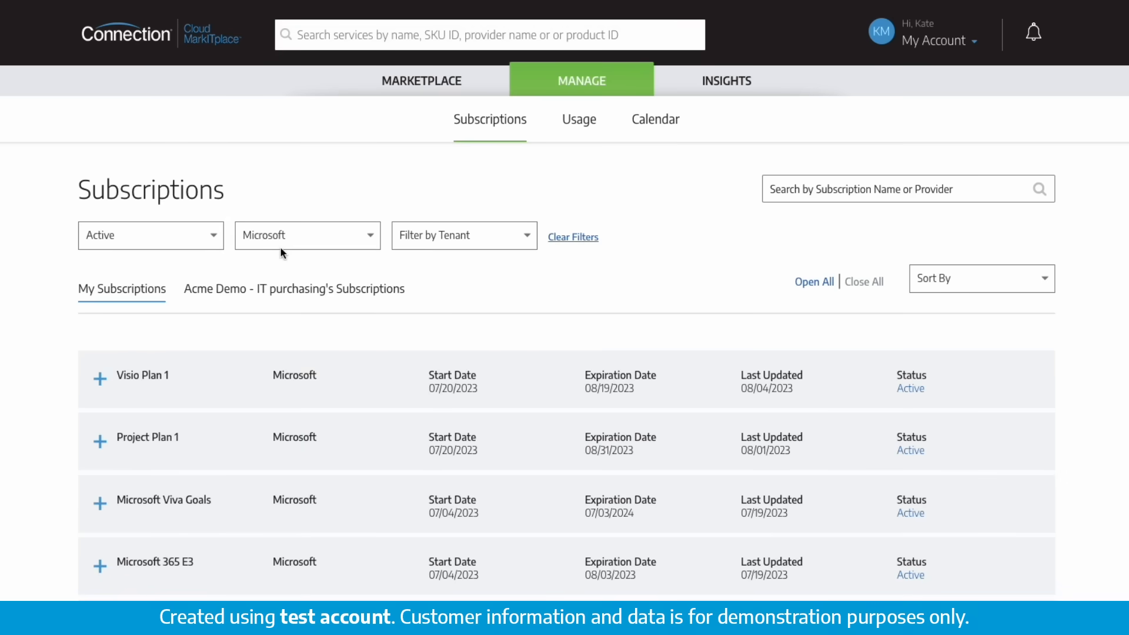
- Expand the Corp. Windows 365 Enterprise 2 vCPU subscription to show its 1 monthly seat
scroll("down", 3)
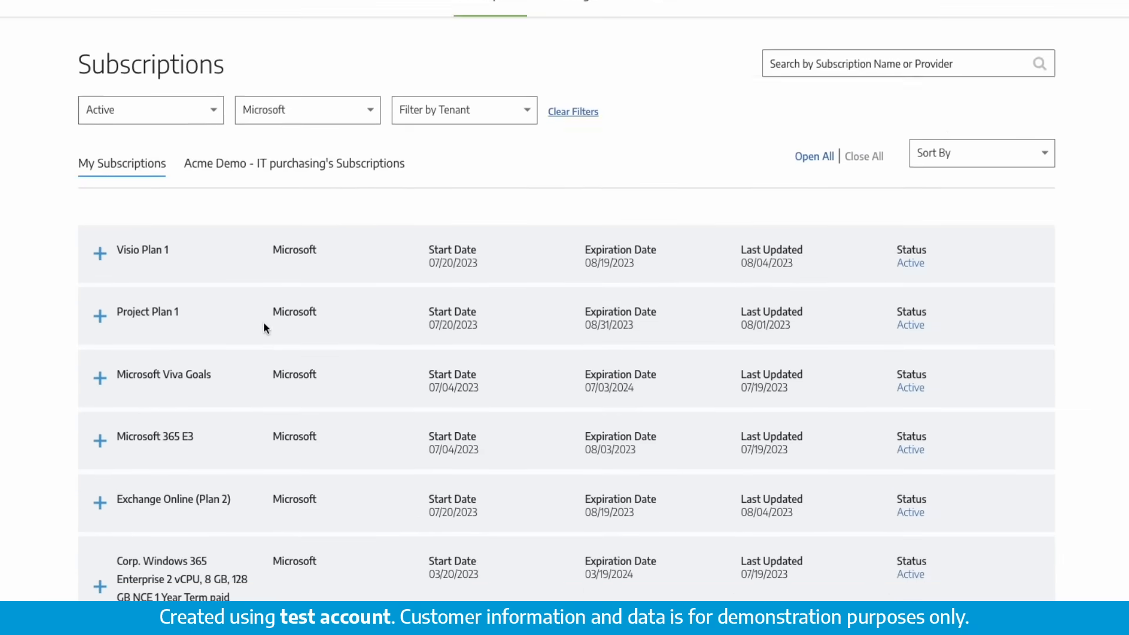
scroll("down", 3)
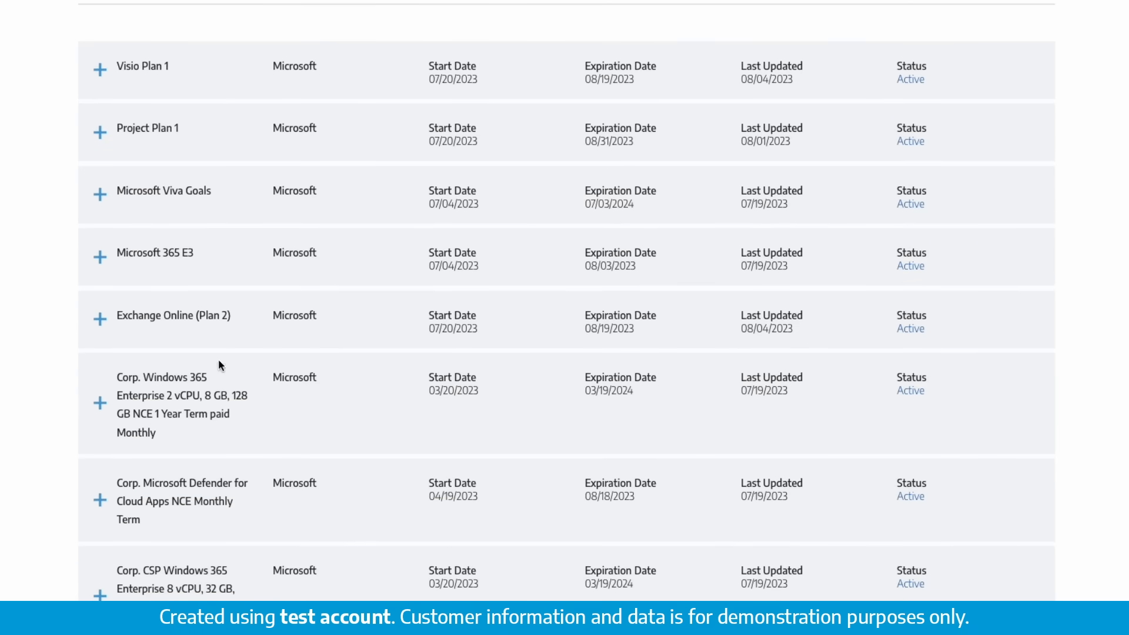
left_click(100, 402)
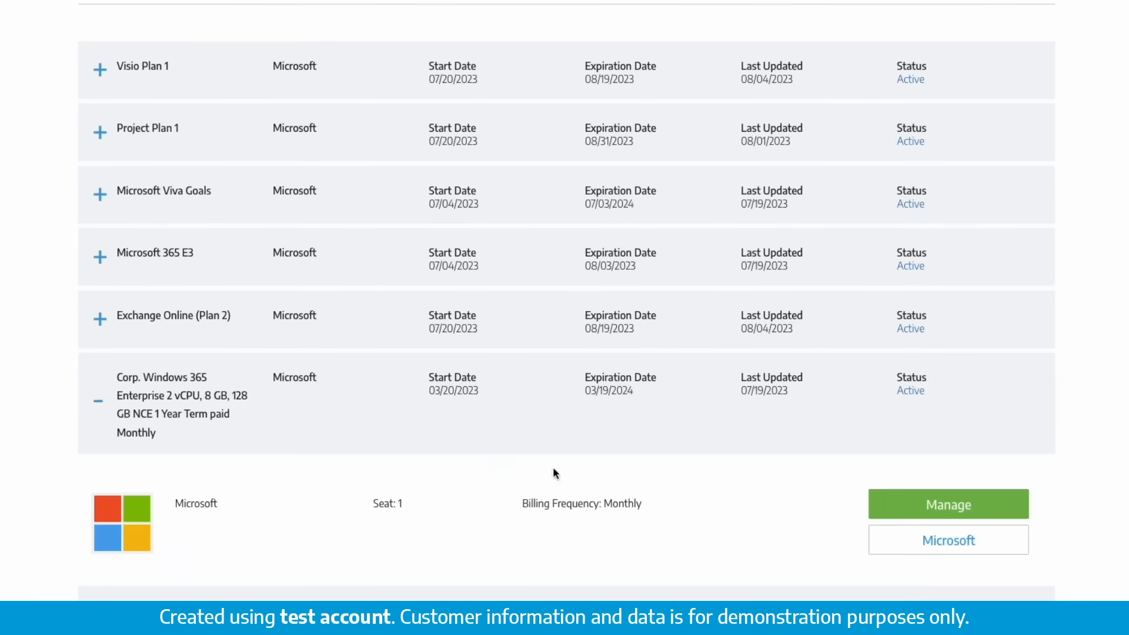
- Manage the Windows 365 Enterprise subscription and raise its seat count to 4
left_click(948, 505)
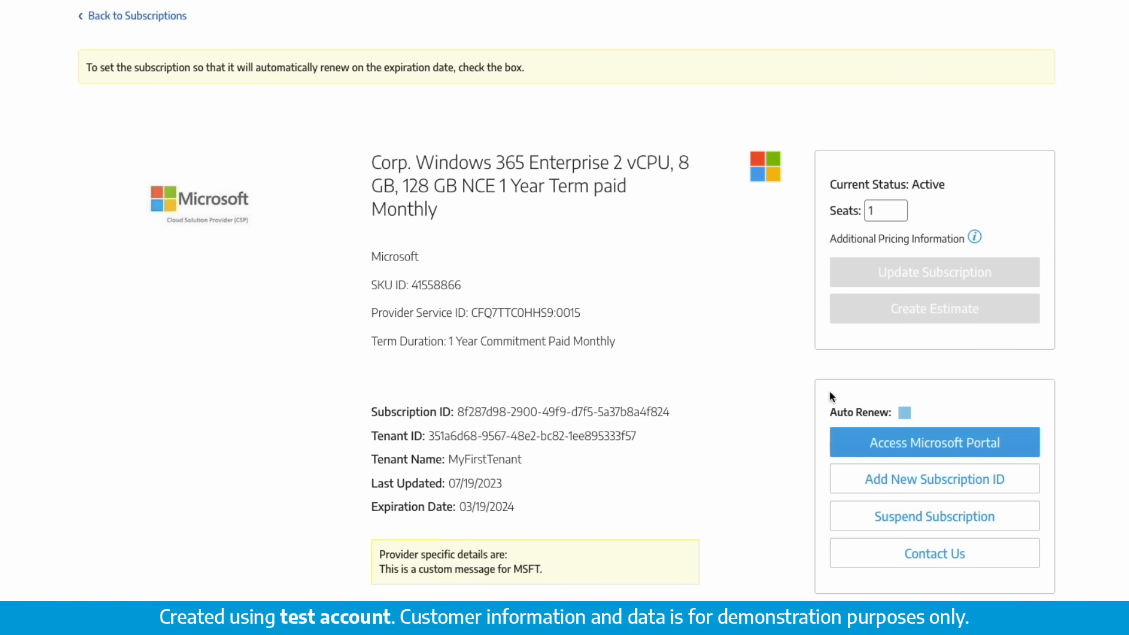
left_click(899, 207)
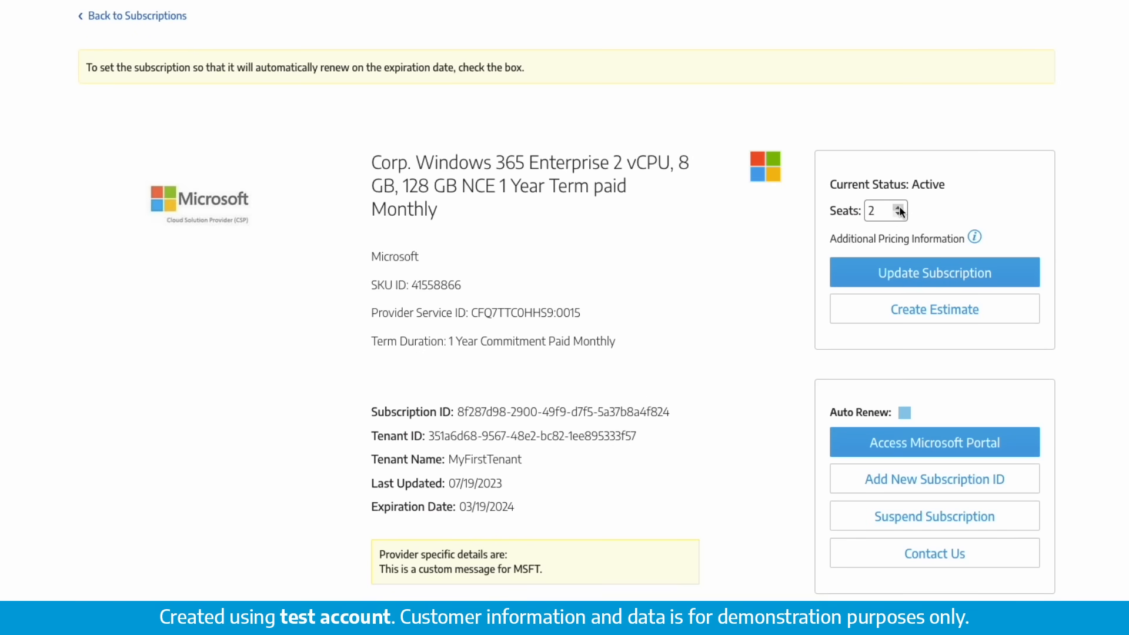
left_click(896, 207)
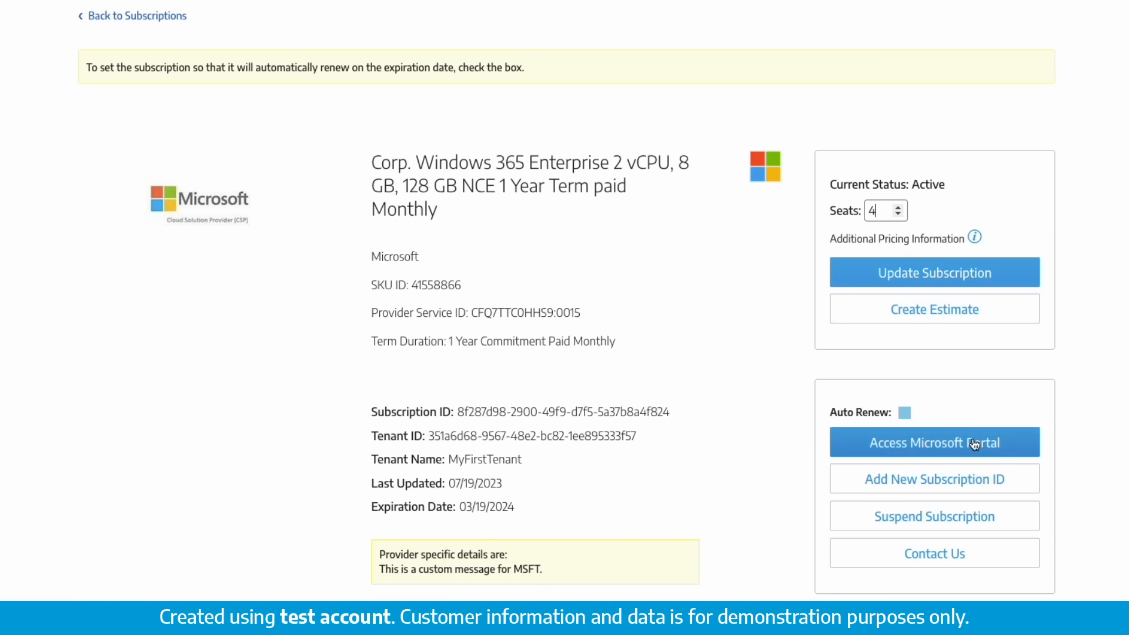
mouse_move(903, 418)
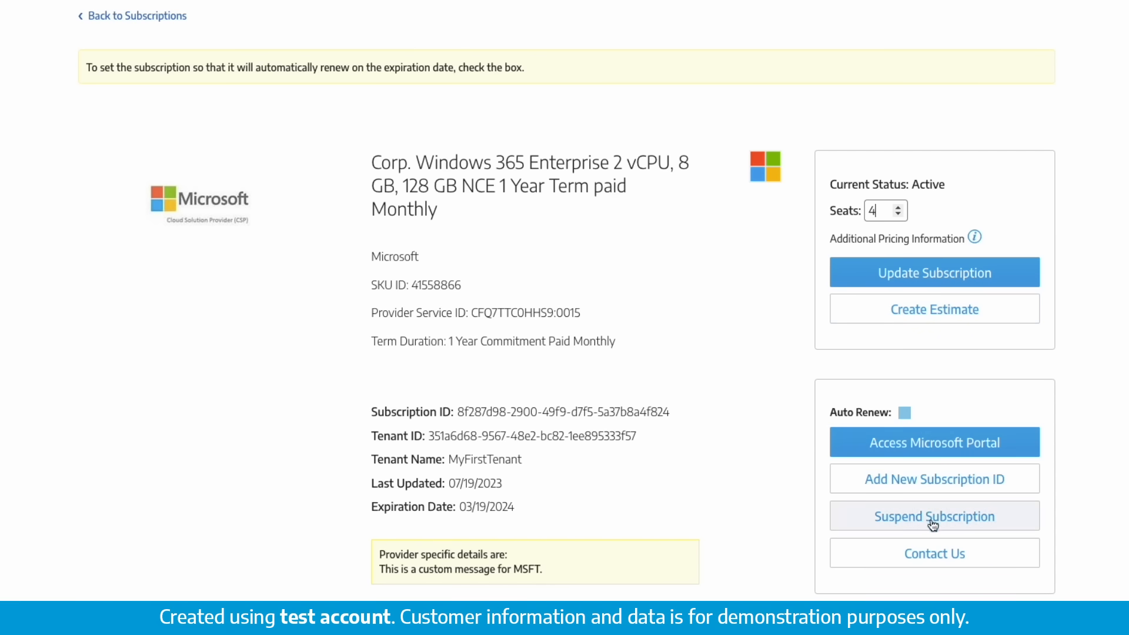
- Show the 2024 subscription calendar with April's events expanded
left_click(655, 120)
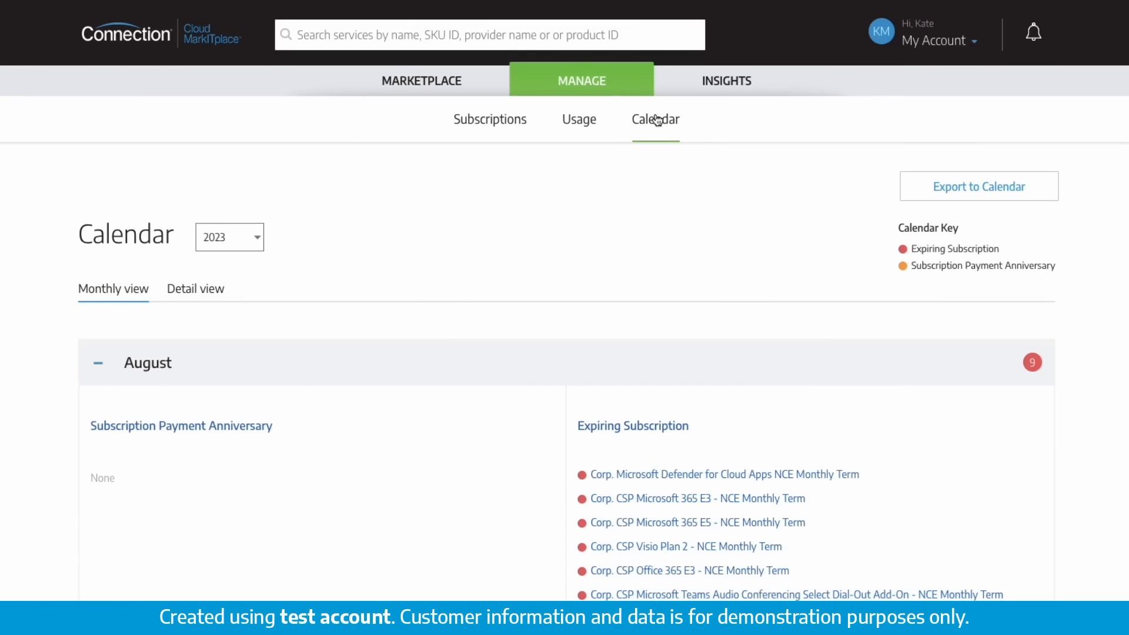
scroll("down", 3)
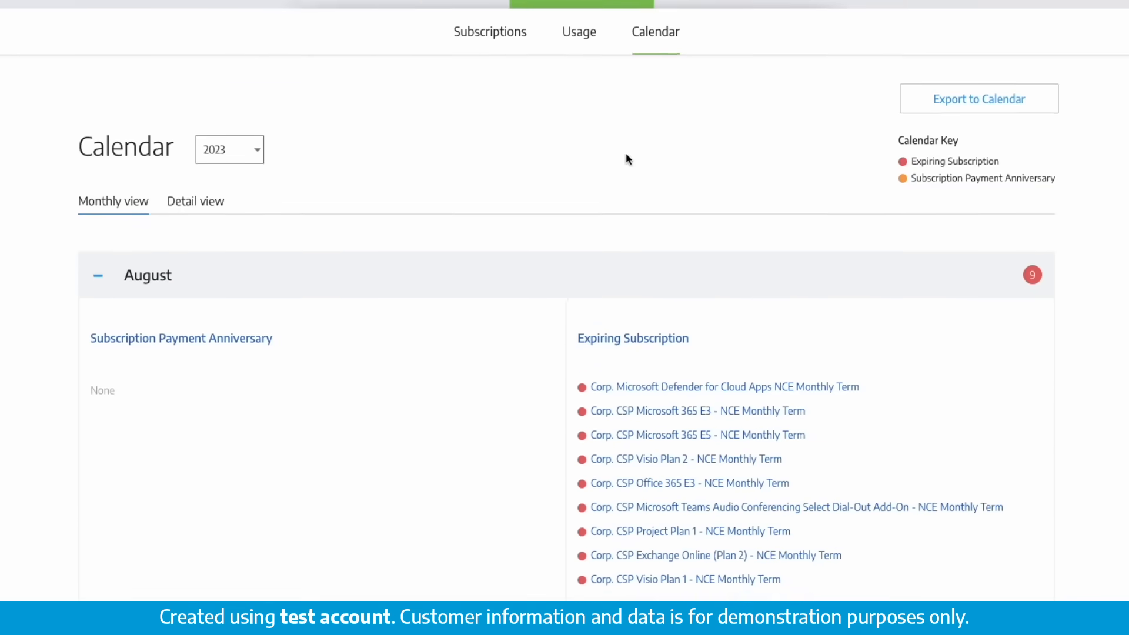
left_click(230, 149)
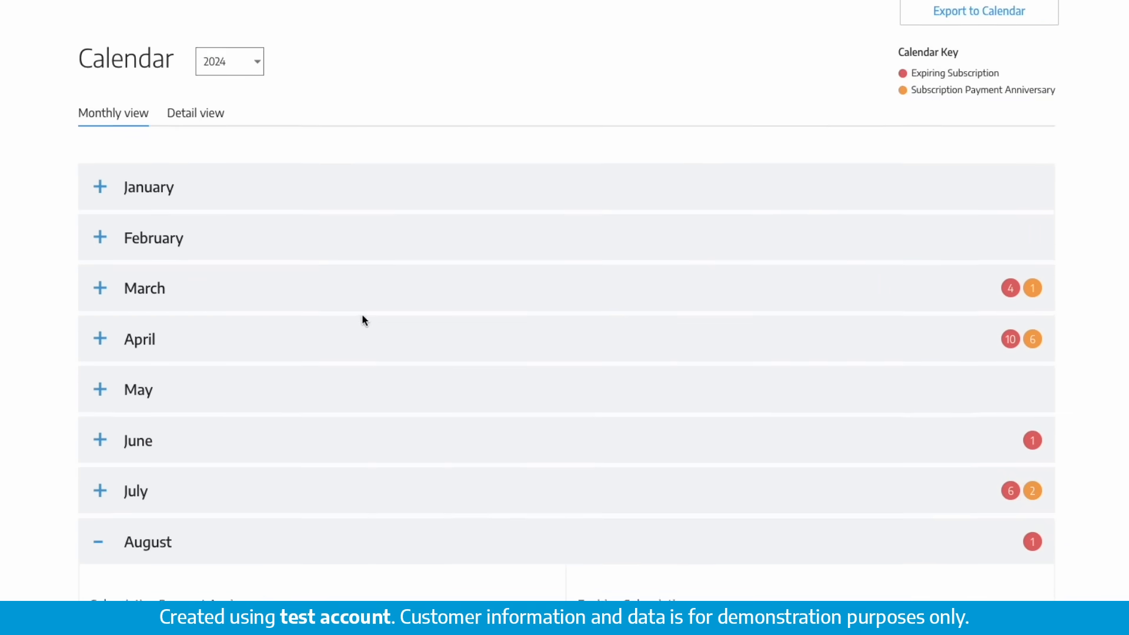
left_click(100, 339)
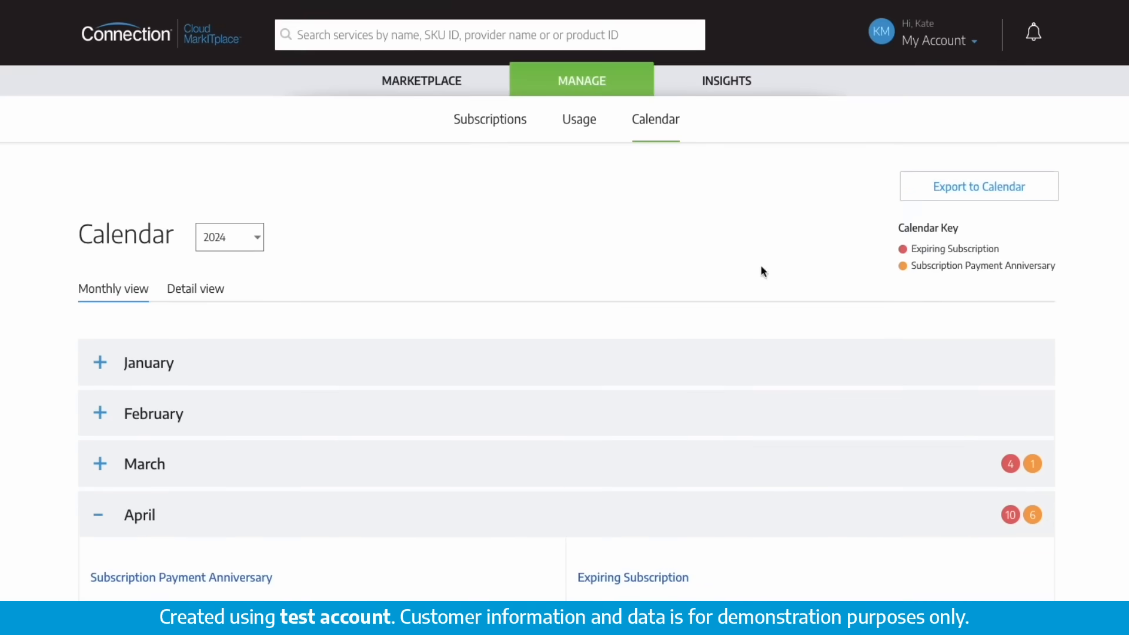
- Export the calendar including the Expiring Subscription category
left_click(977, 186)
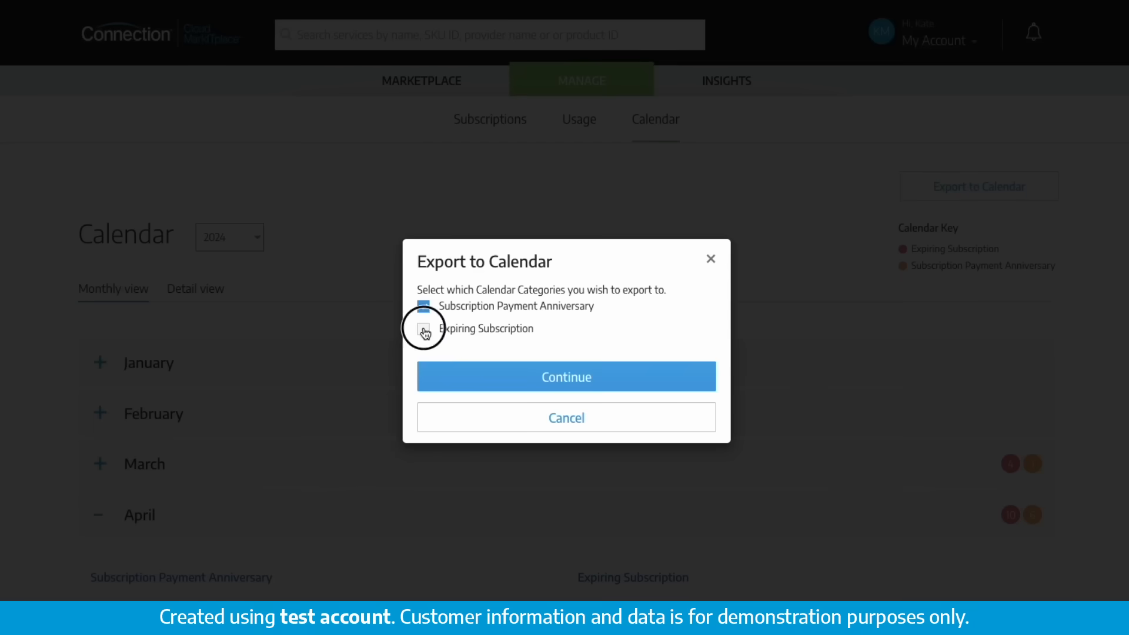
left_click(566, 377)
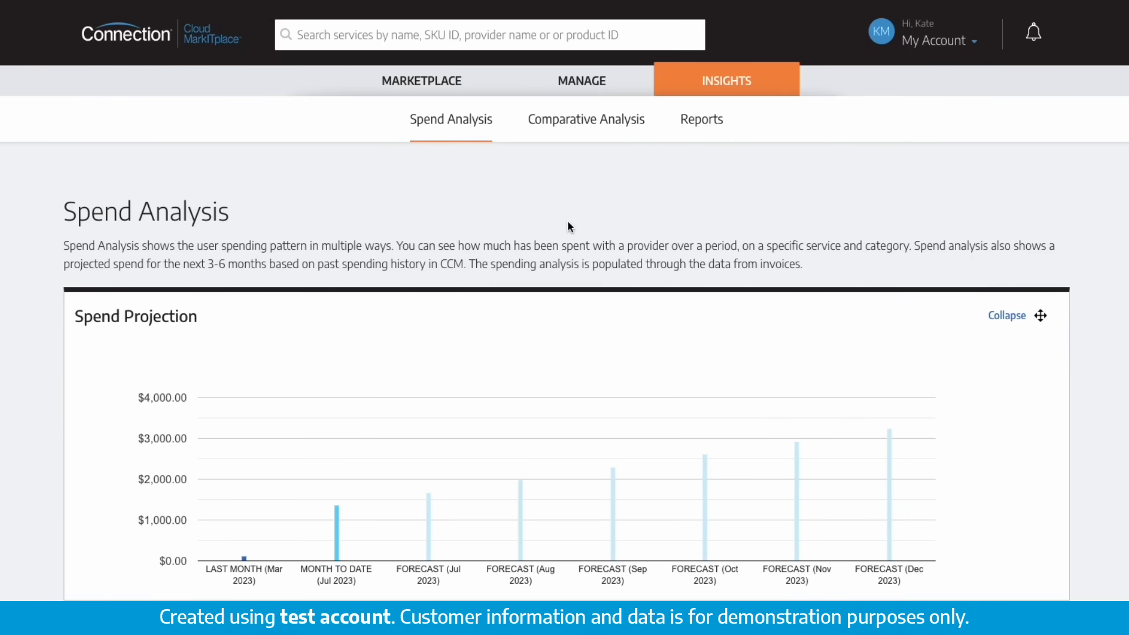
- Scroll through the Spend Projection, Spend by Provider and Spend by Service charts
scroll("down", 3)
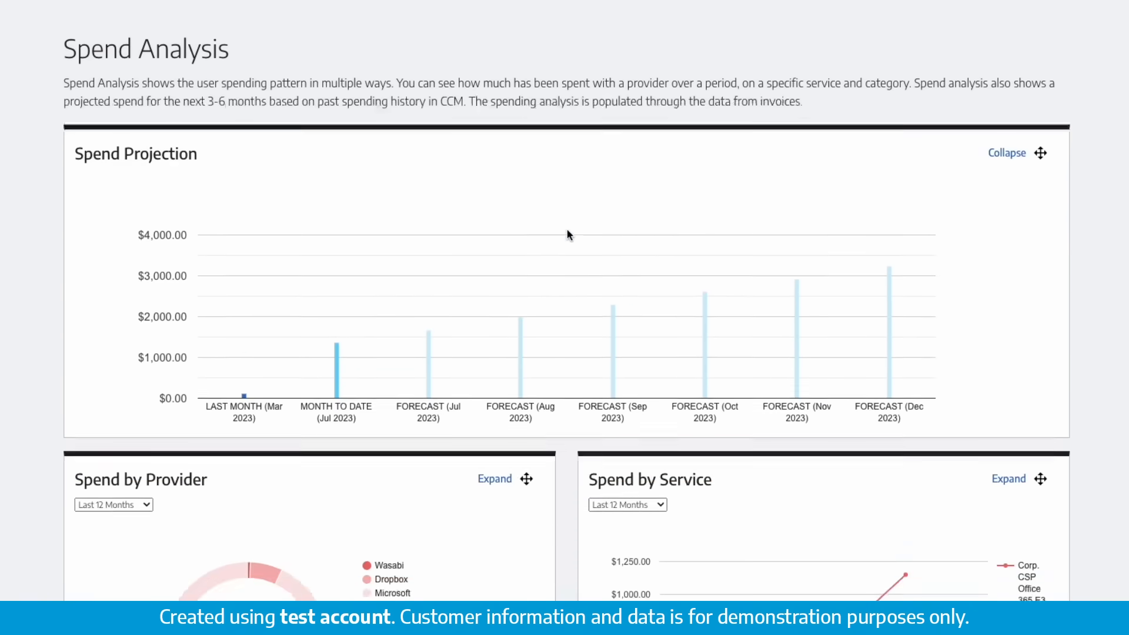
scroll("down", 3)
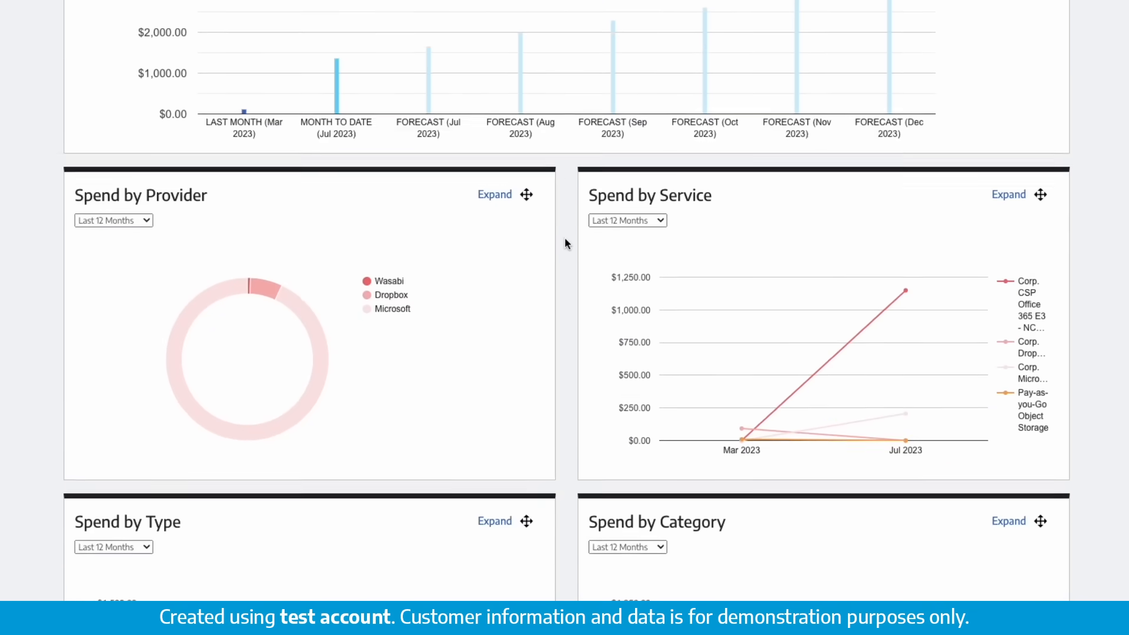
scroll("down", 3)
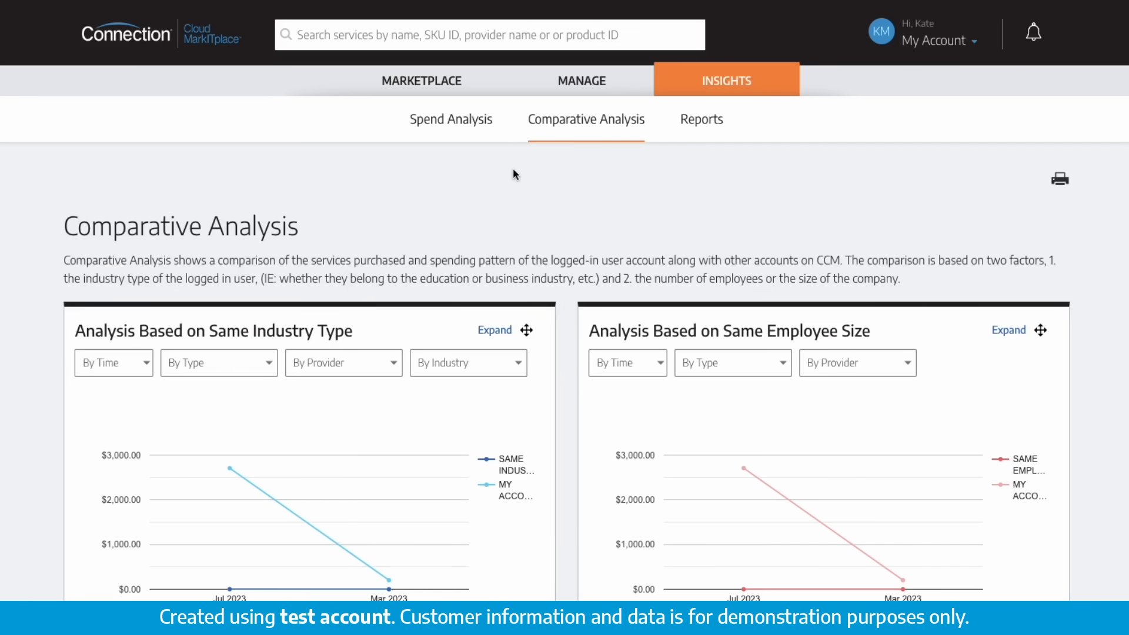
mouse_move(565, 341)
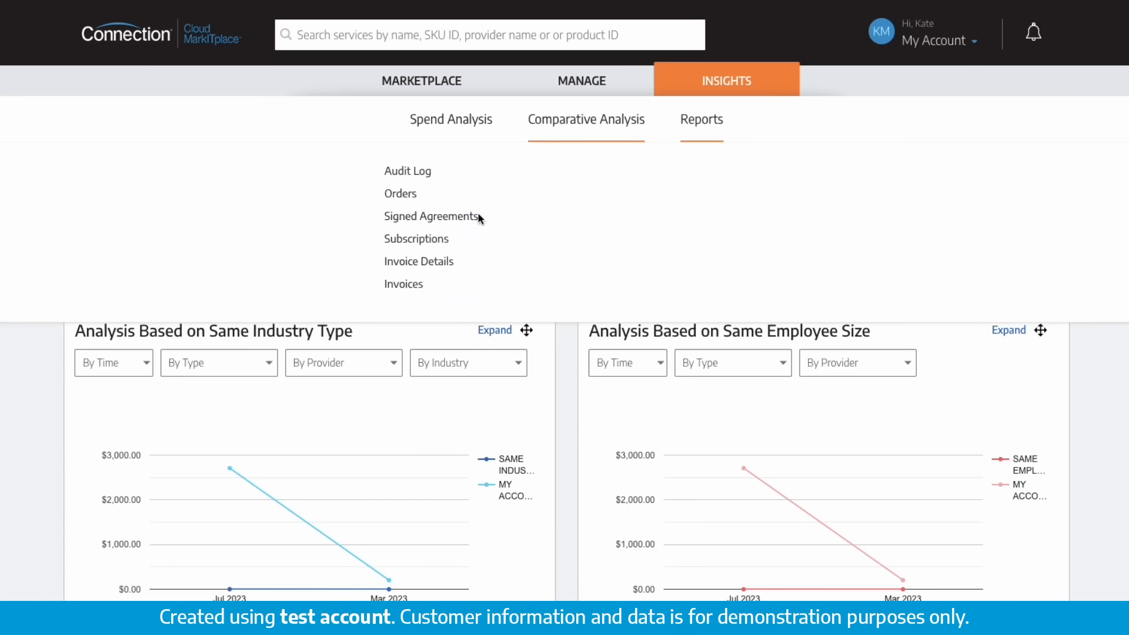
- Return from Comparative Analysis to the Marketplace home page
left_click(432, 217)
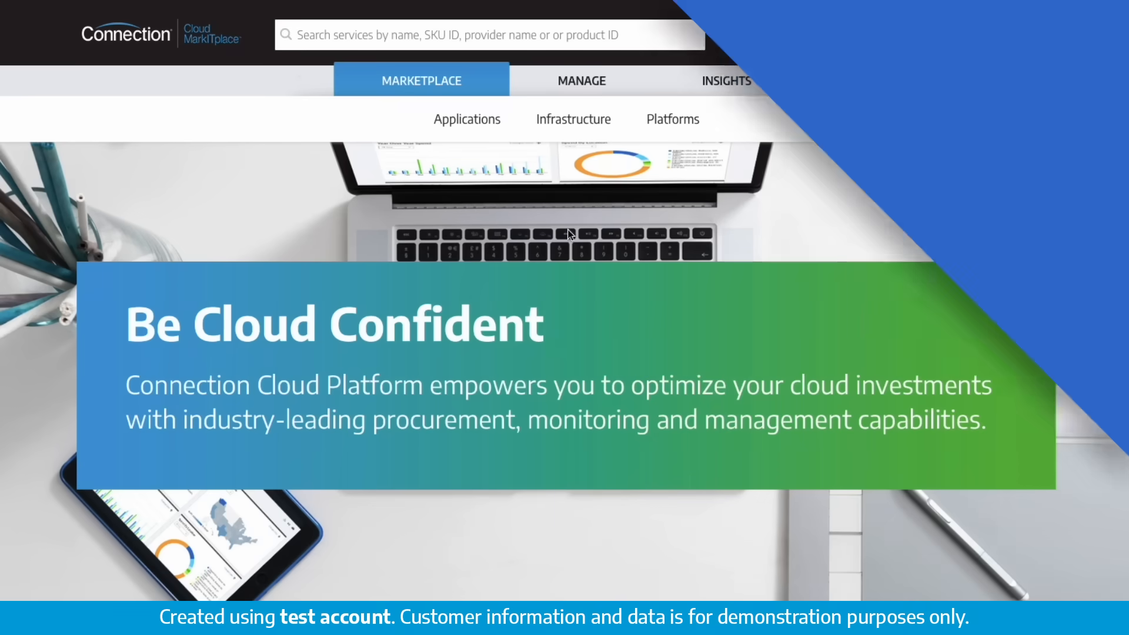
- Lower the $200,000,000 monthly budget's alert threshold to 60% under My Account > Budget
left_click(936, 40)
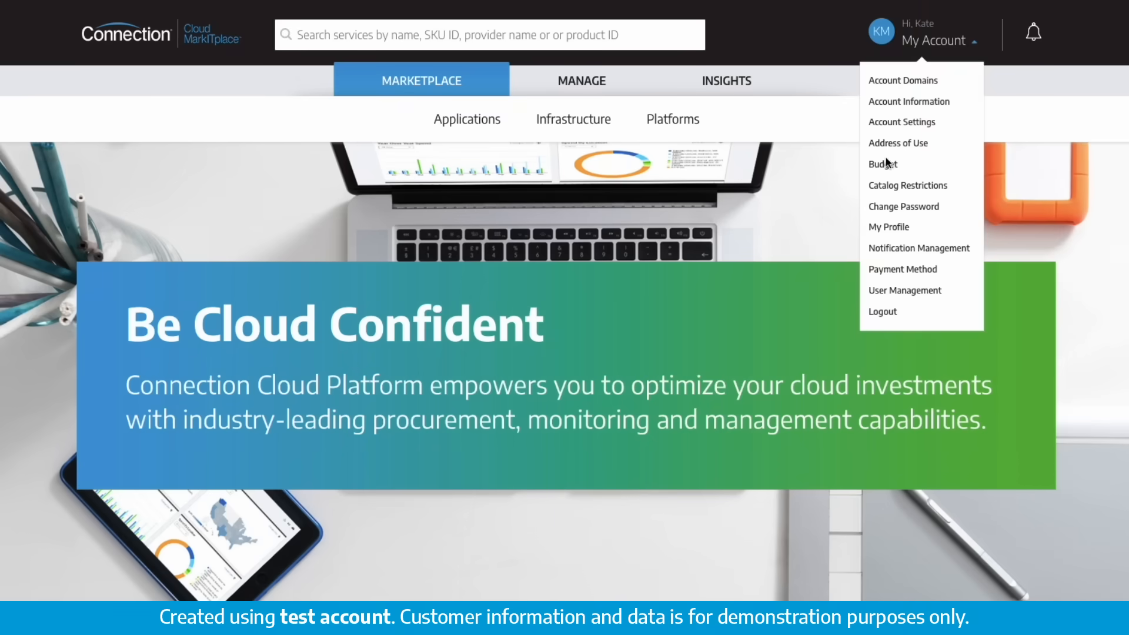
left_click(884, 165)
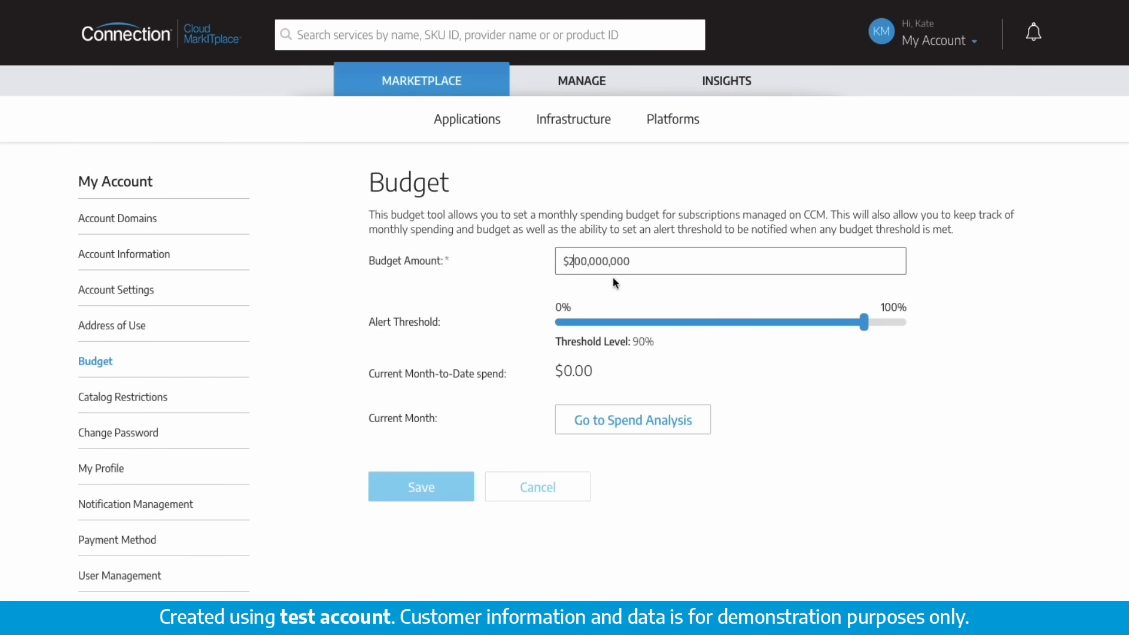
left_click_drag(867, 322, 751, 322)
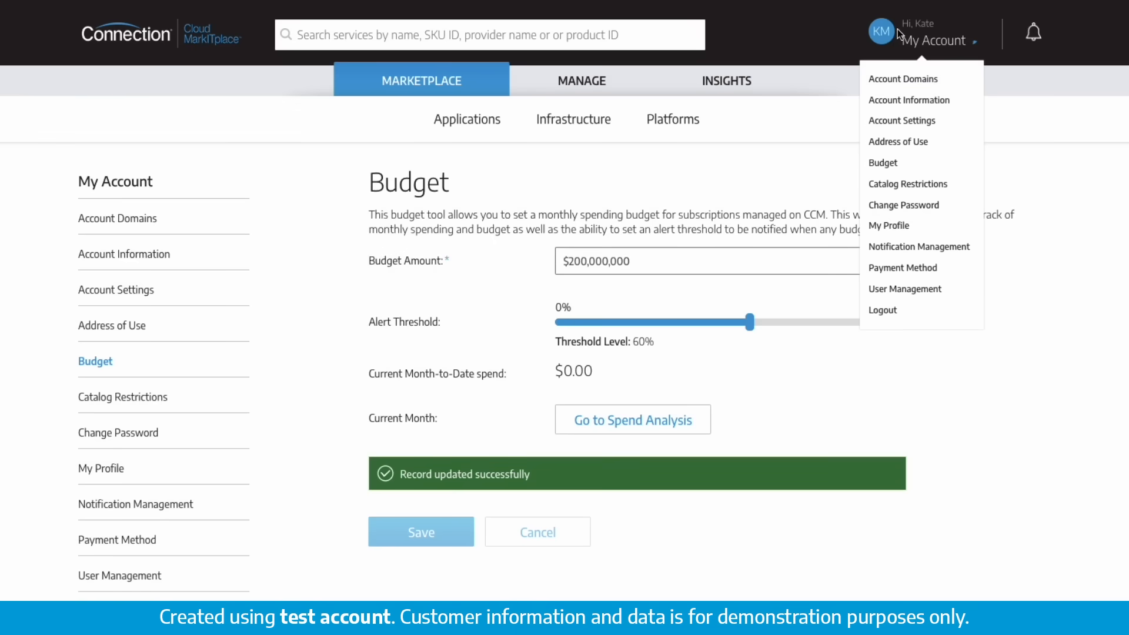
- Invite a new user by e-mail with the Administrator role under User Management > Invites
left_click(904, 289)
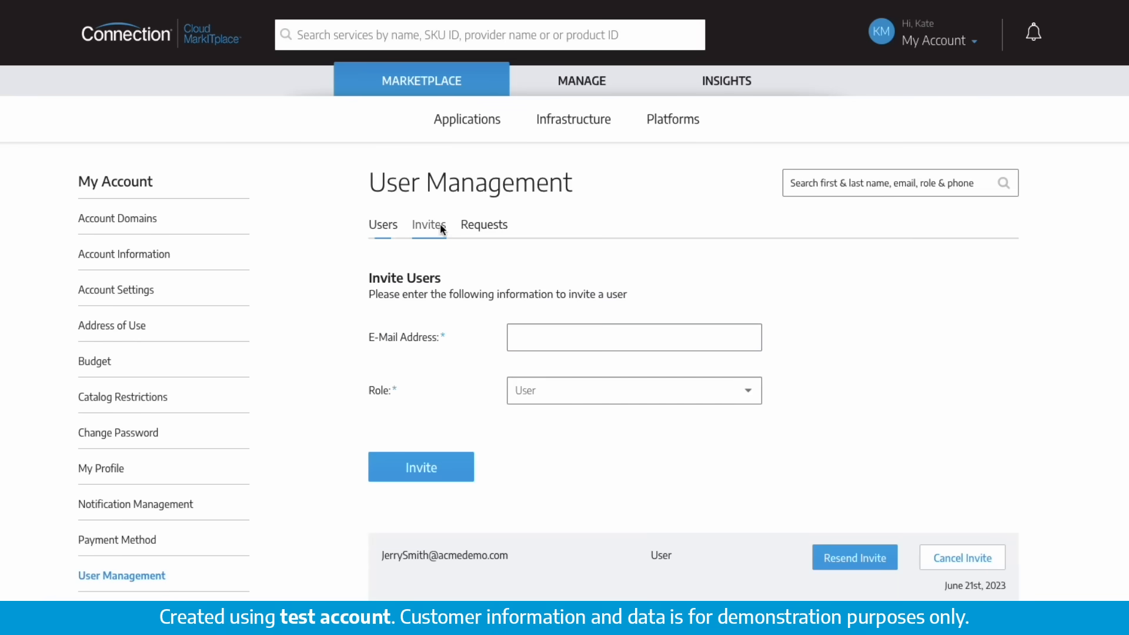
left_click(632, 391)
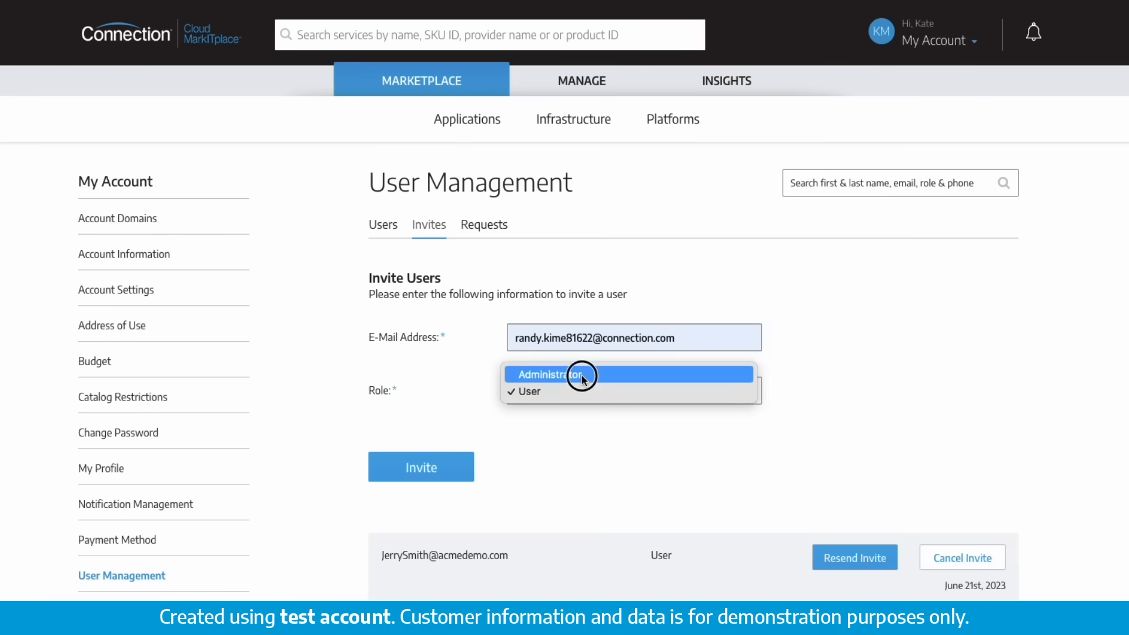
left_click(547, 374)
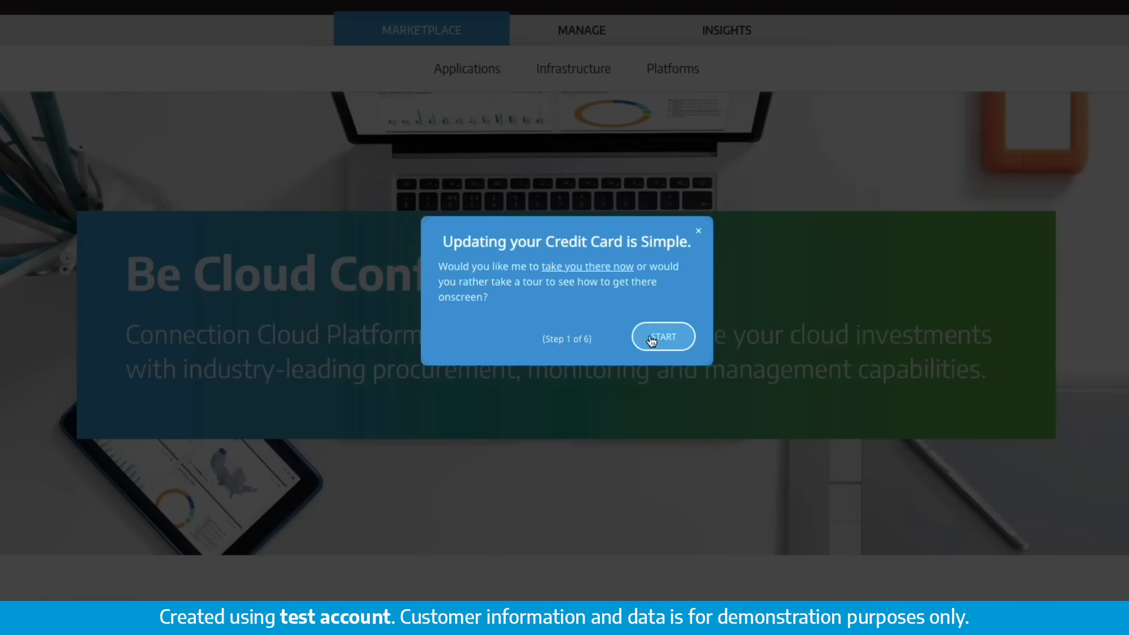
- Start the credit-card tour and go through Change Payment Method to Add a Credit Card
left_click(662, 337)
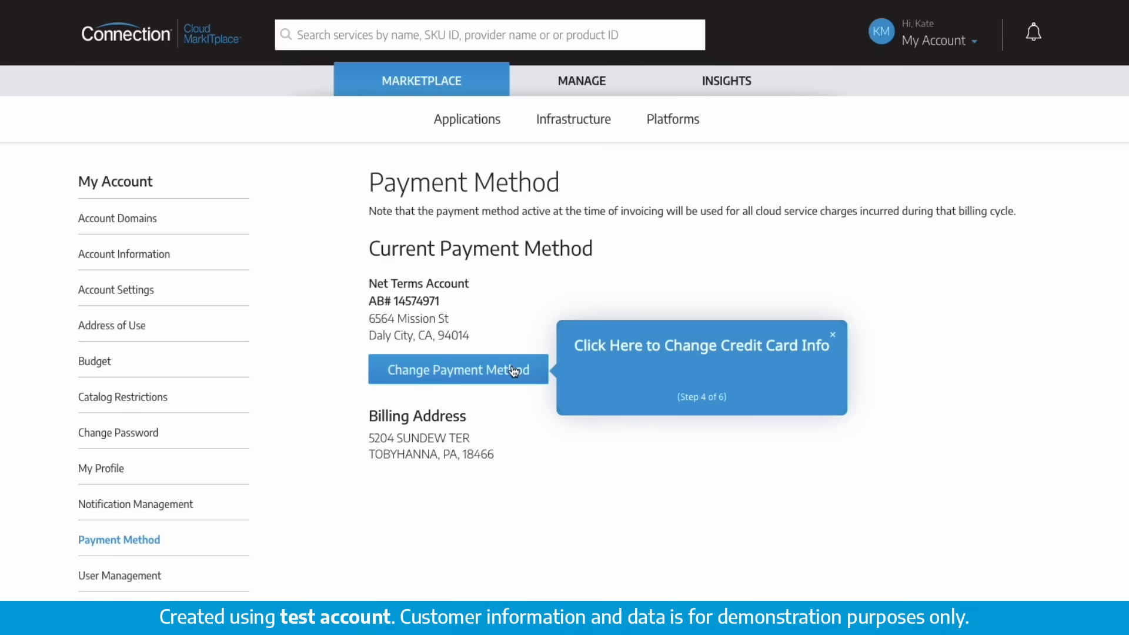
left_click(457, 370)
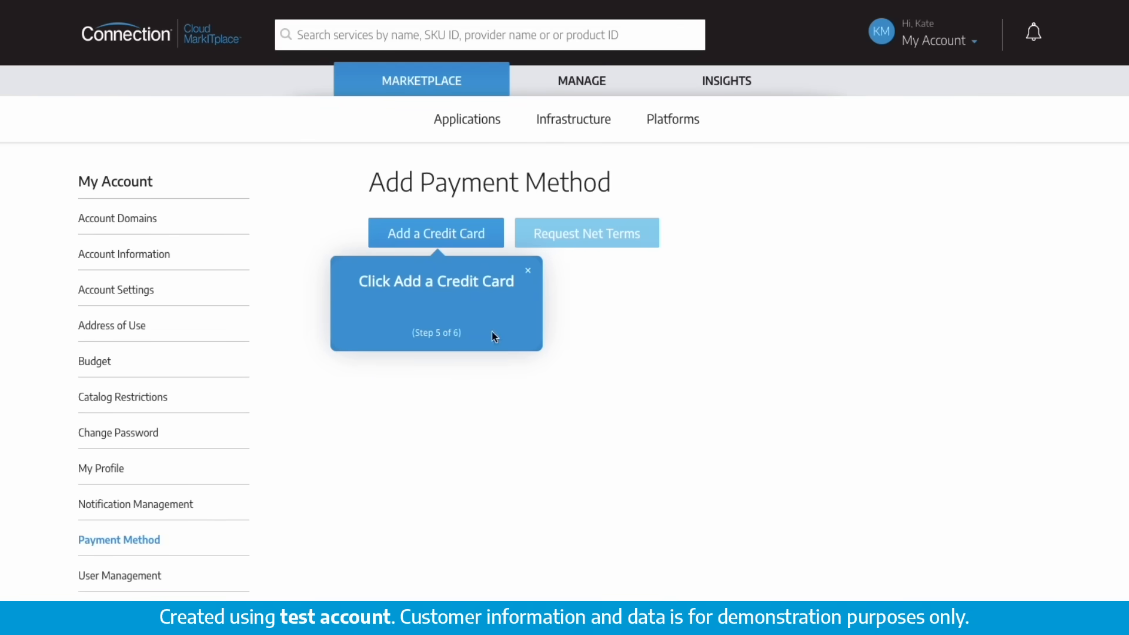
left_click(435, 233)
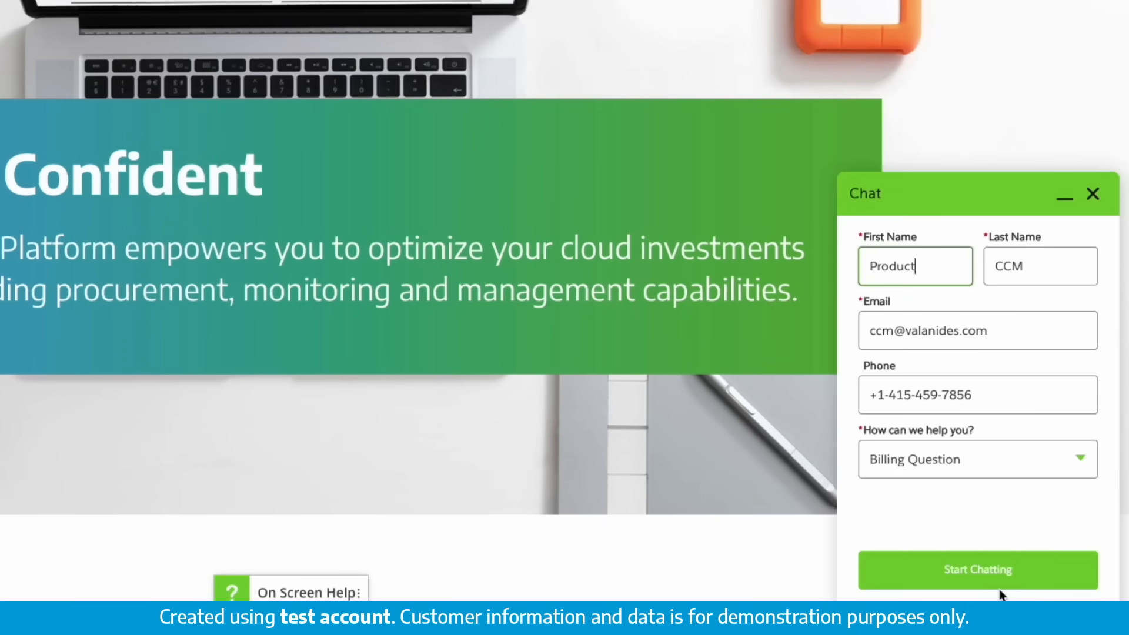
- Choose a billing question as the support chat topic from the help dropdown
left_click(977, 460)
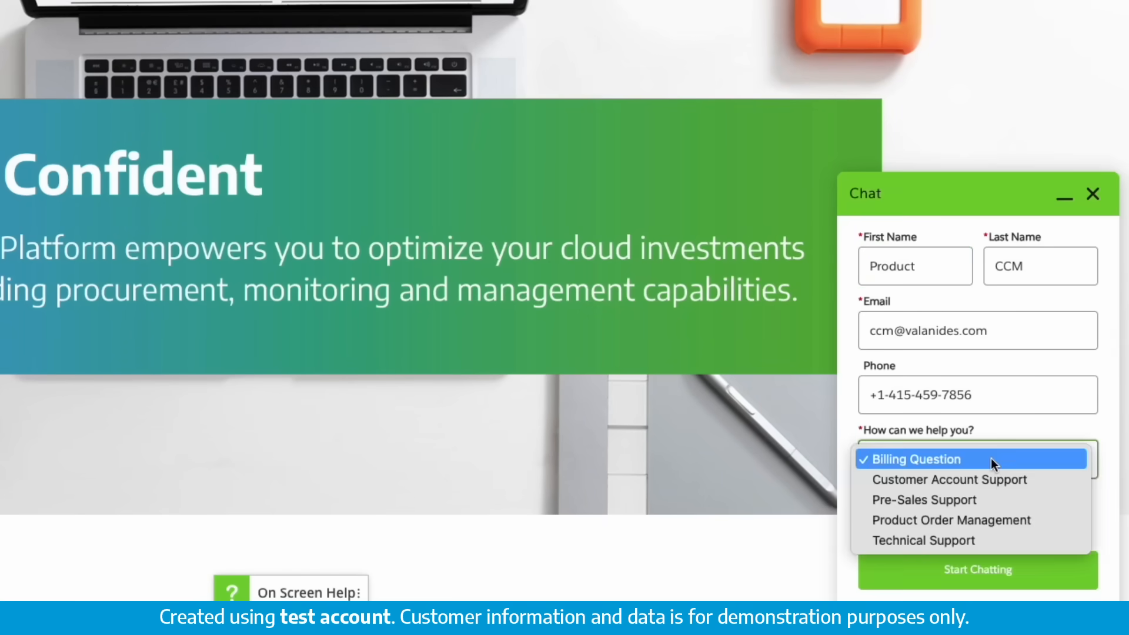
mouse_move(985, 519)
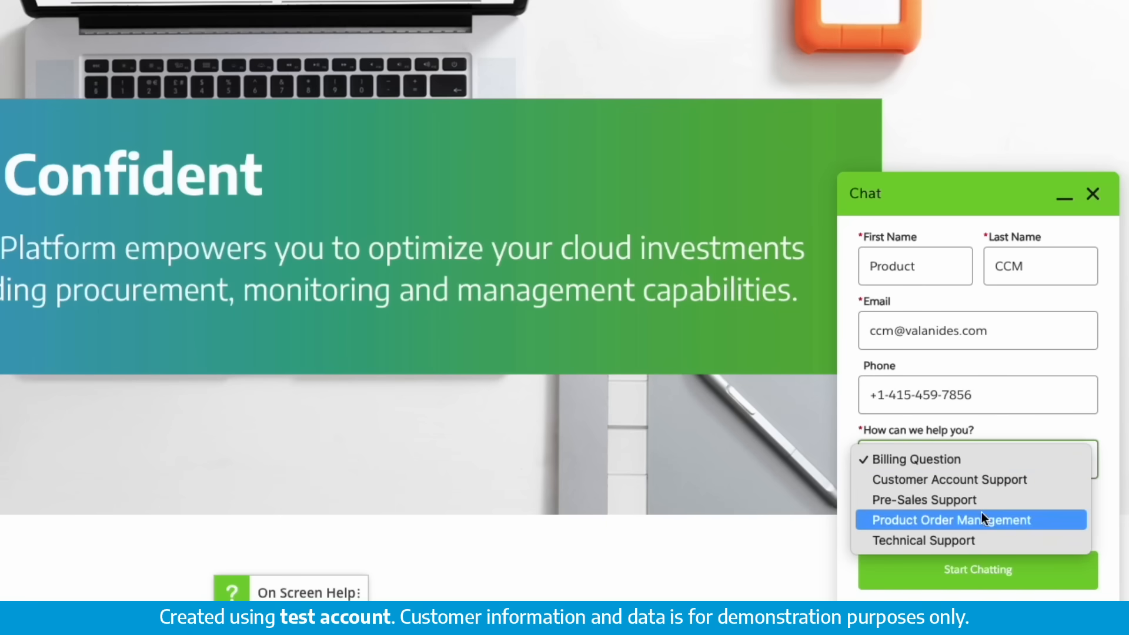